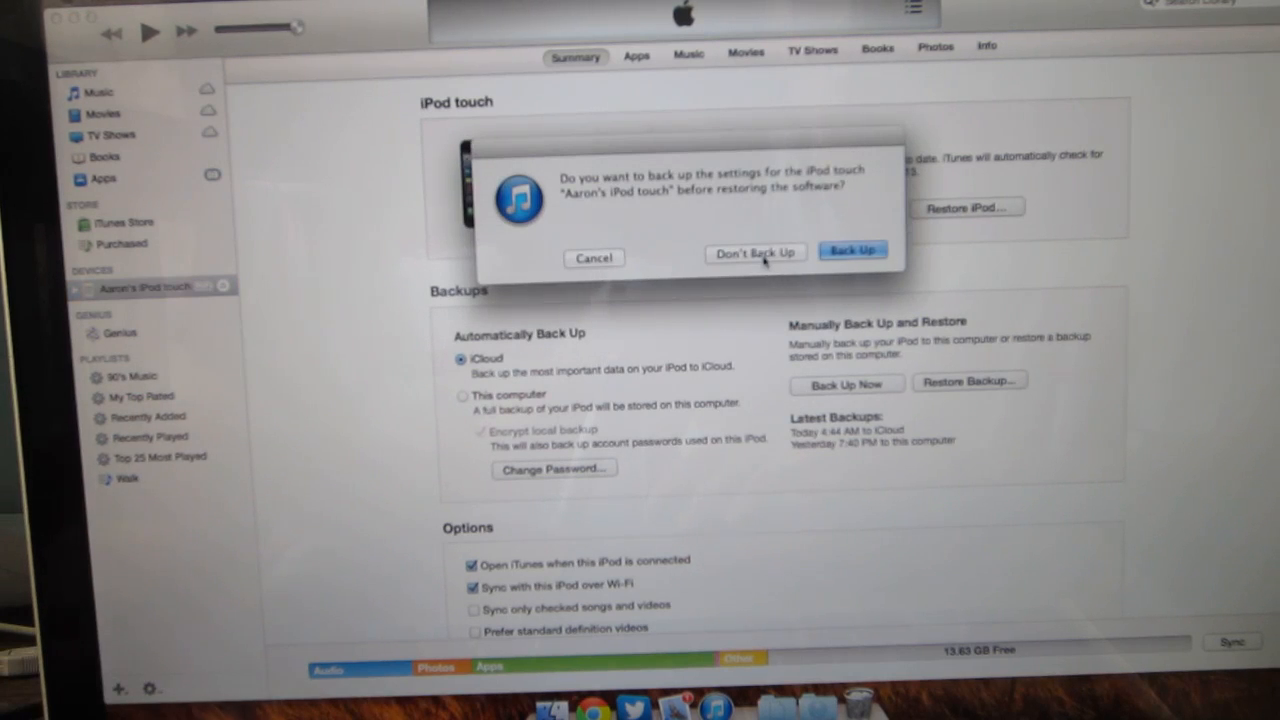
- Skip backing up the iPod touch and confirm restoring it to factory settings
left_click(756, 252)
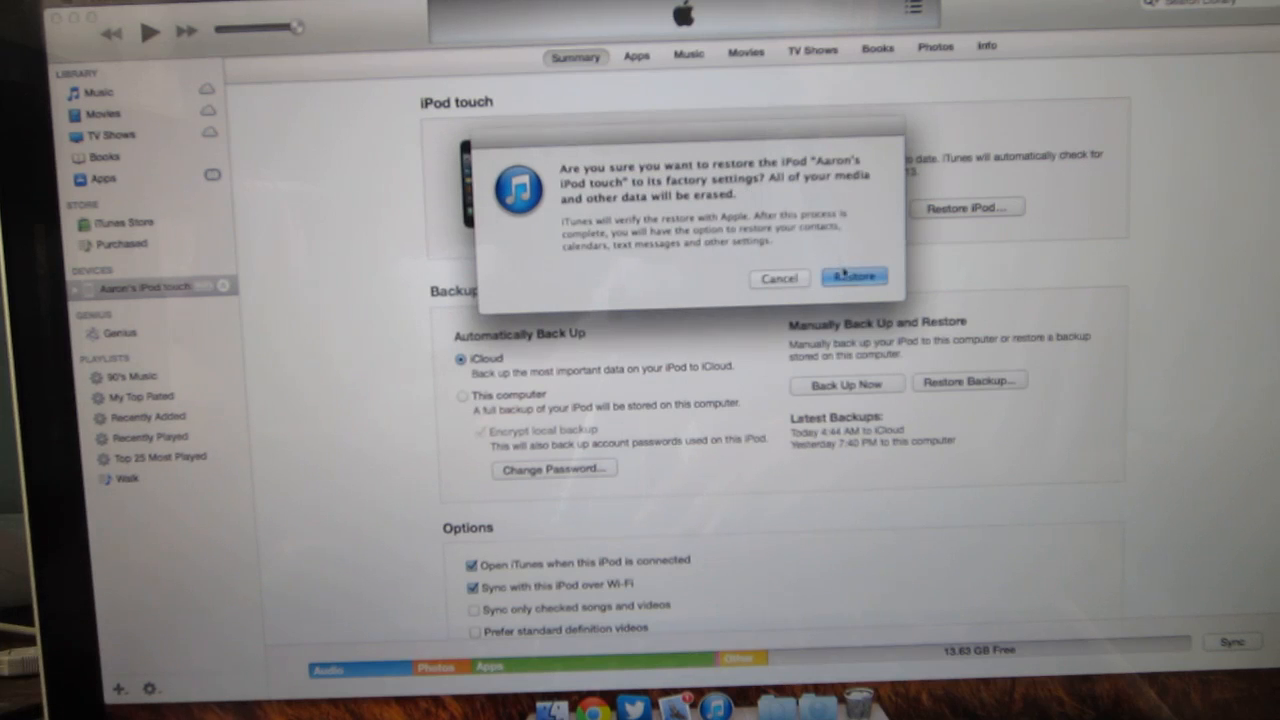
left_click(854, 276)
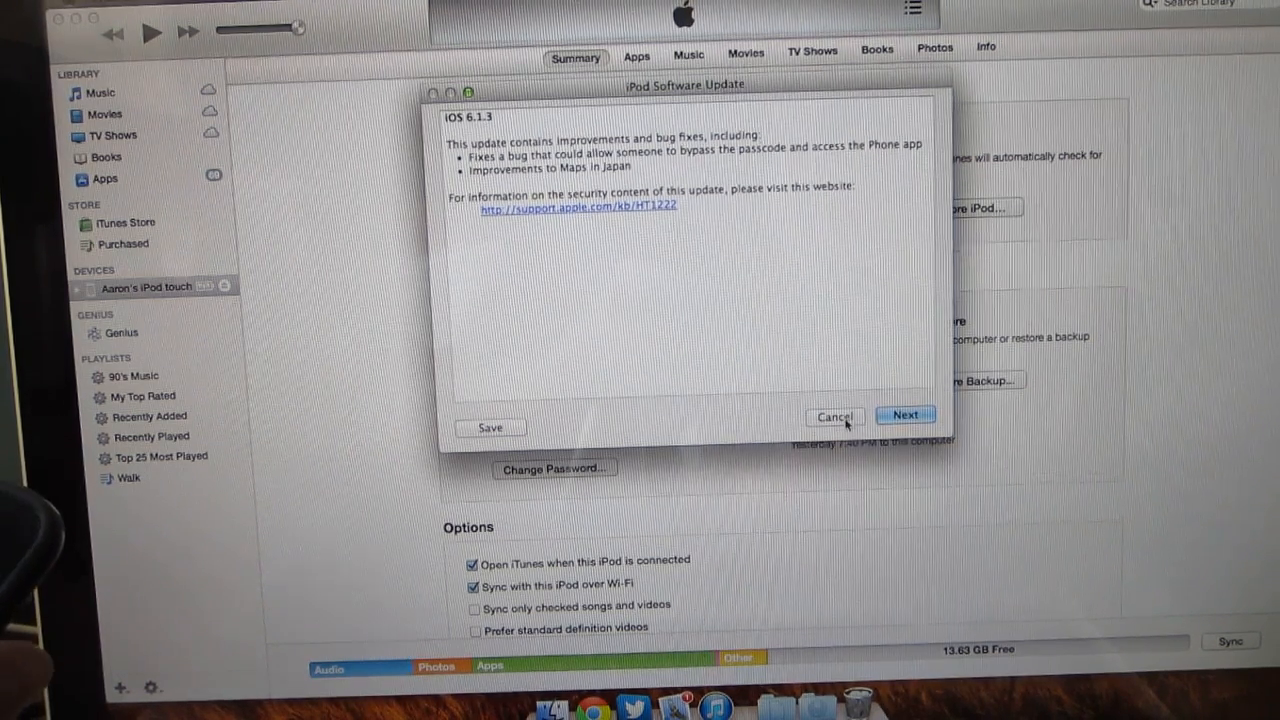
- Cancel out of the iOS 6.1.3 iPod Software Update notes, back to the Summary page
left_click(836, 416)
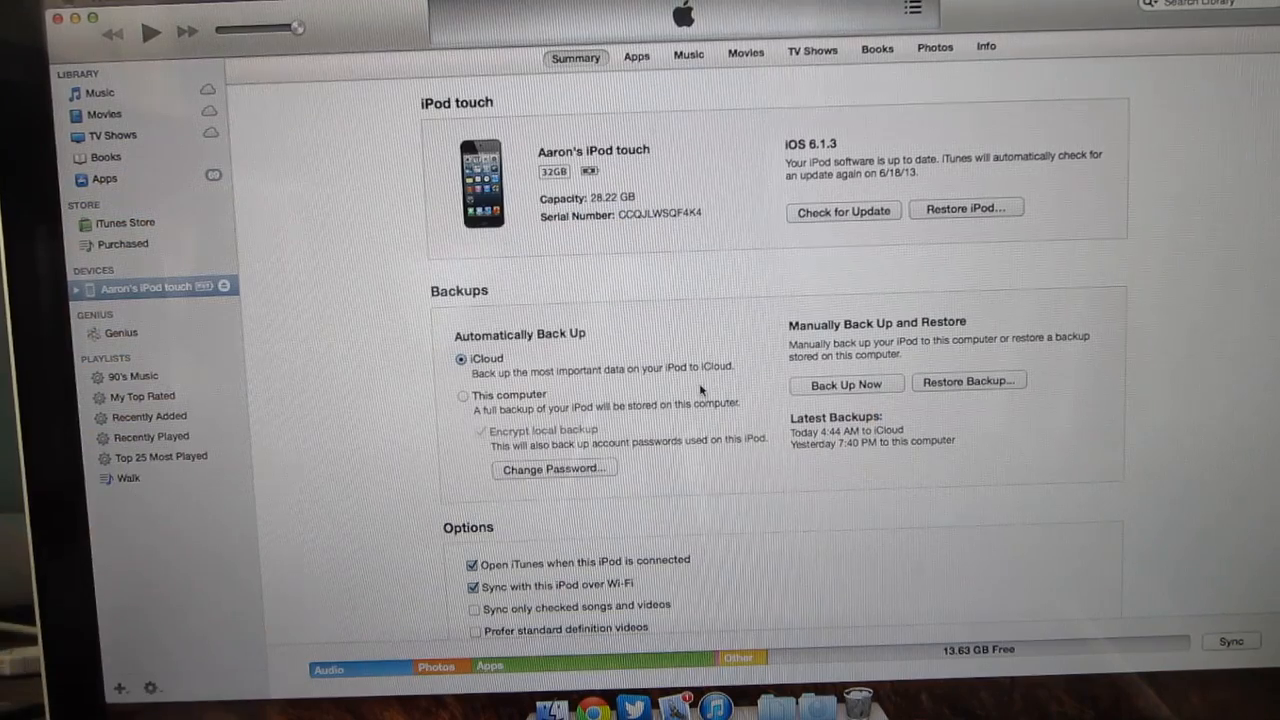